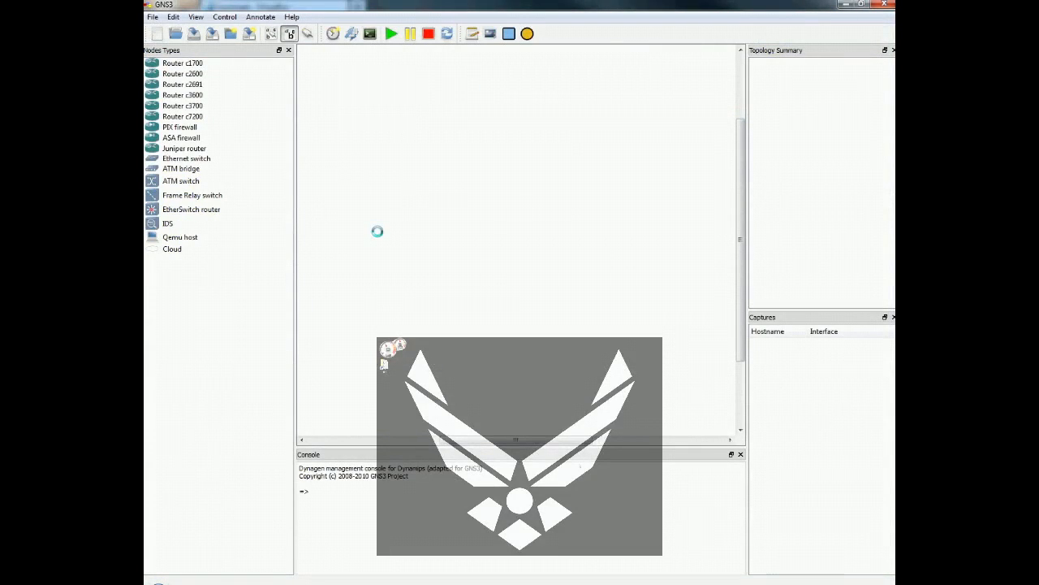
Try adding a c3600 router and dismiss the missing IOS image warning
click(182, 94)
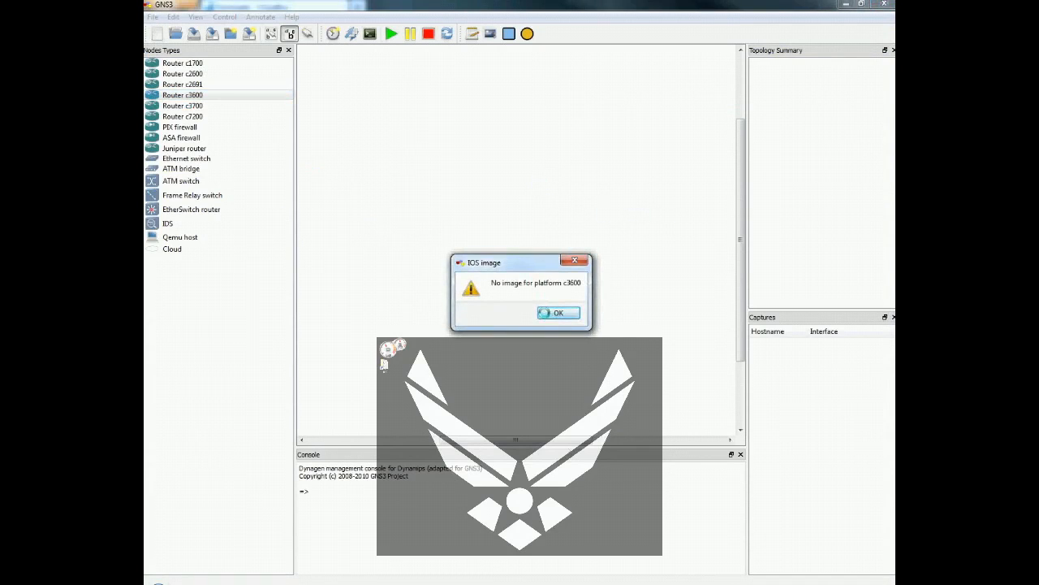
click(558, 313)
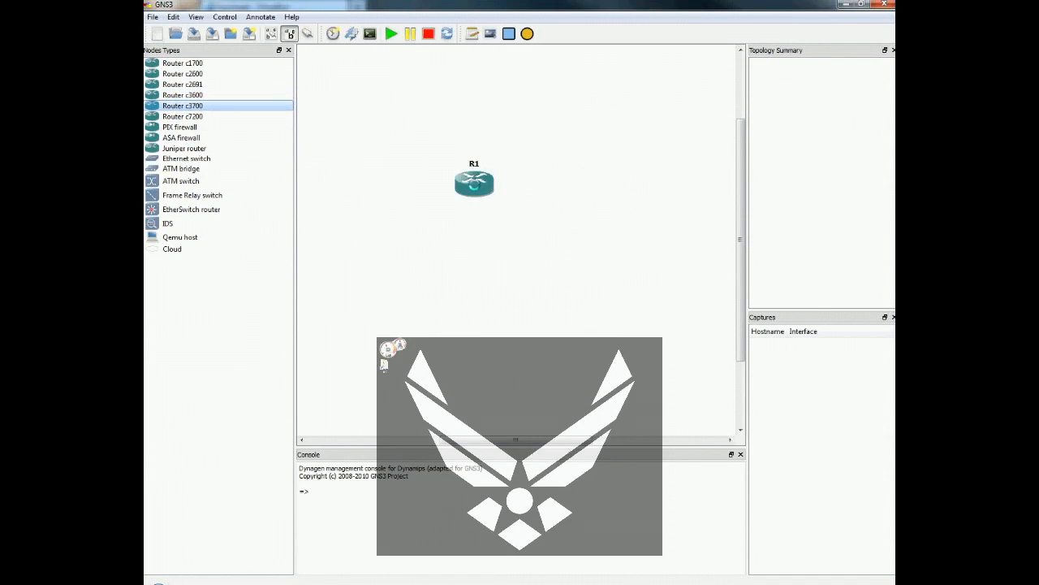
mouse_move(474, 182)
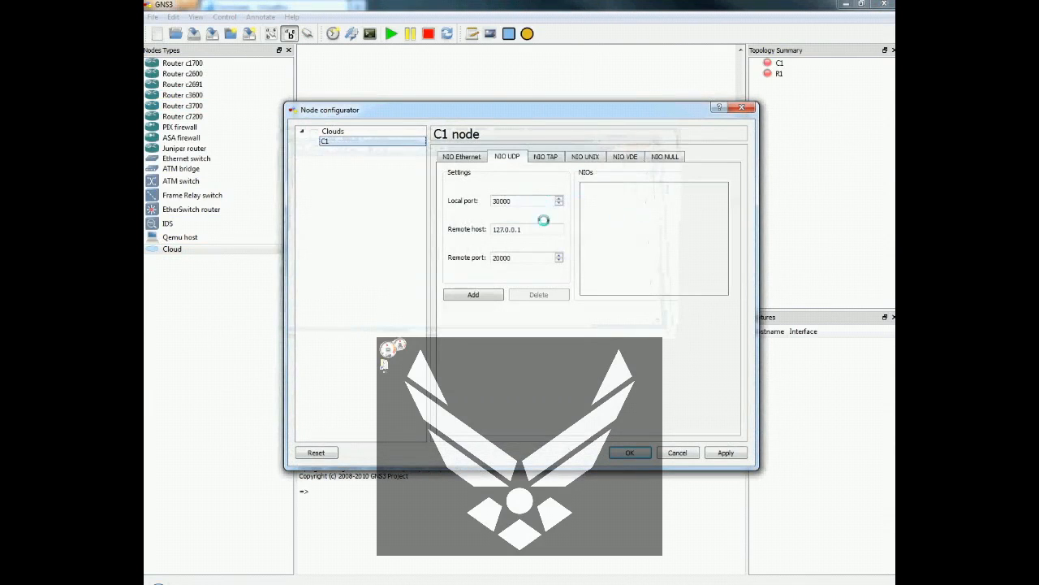
Bind cloud C1's Generic Ethernet NIO to the Local Area Connection adapter
click(461, 156)
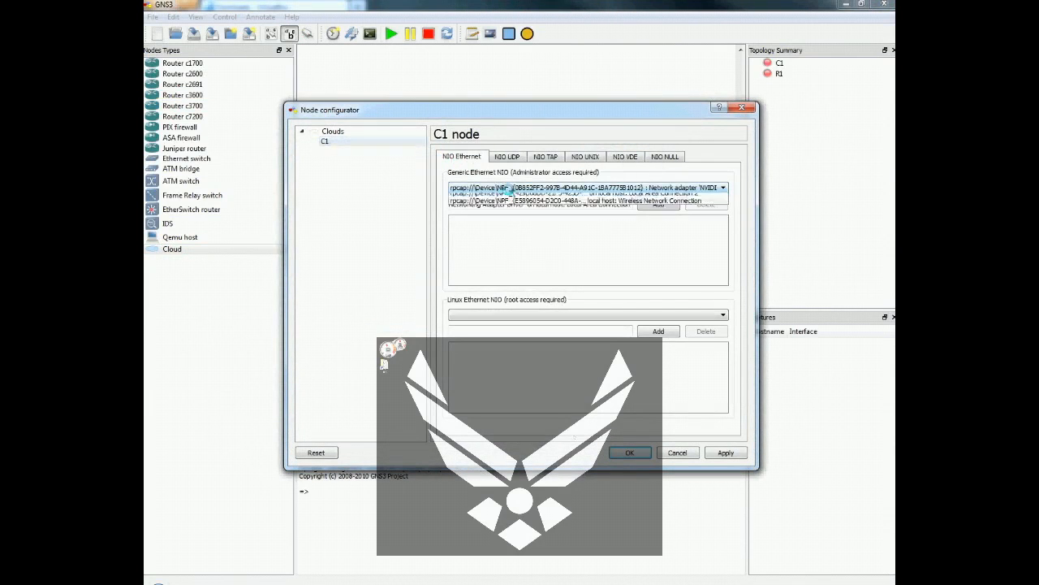
click(722, 188)
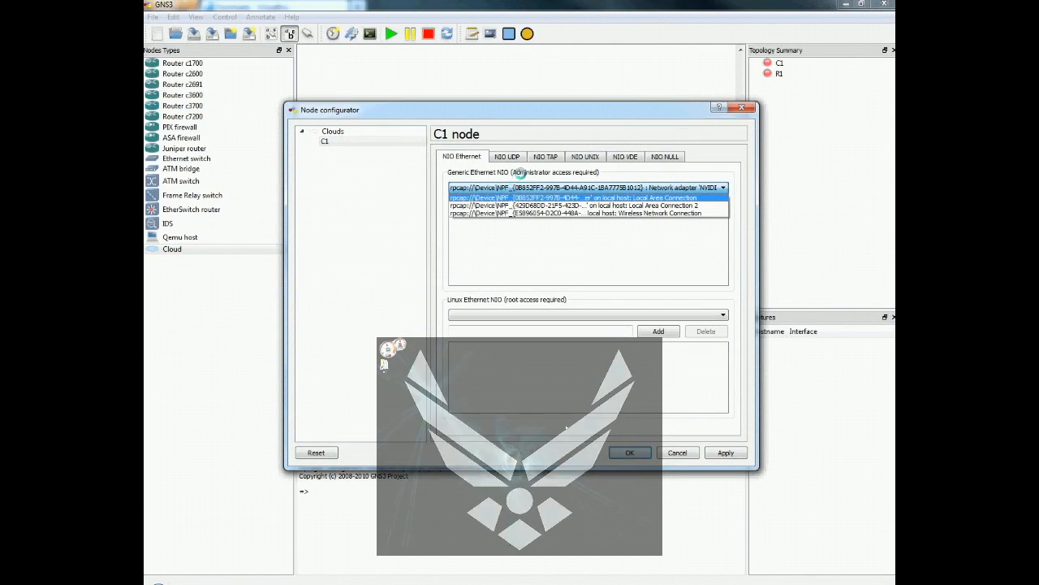
click(629, 452)
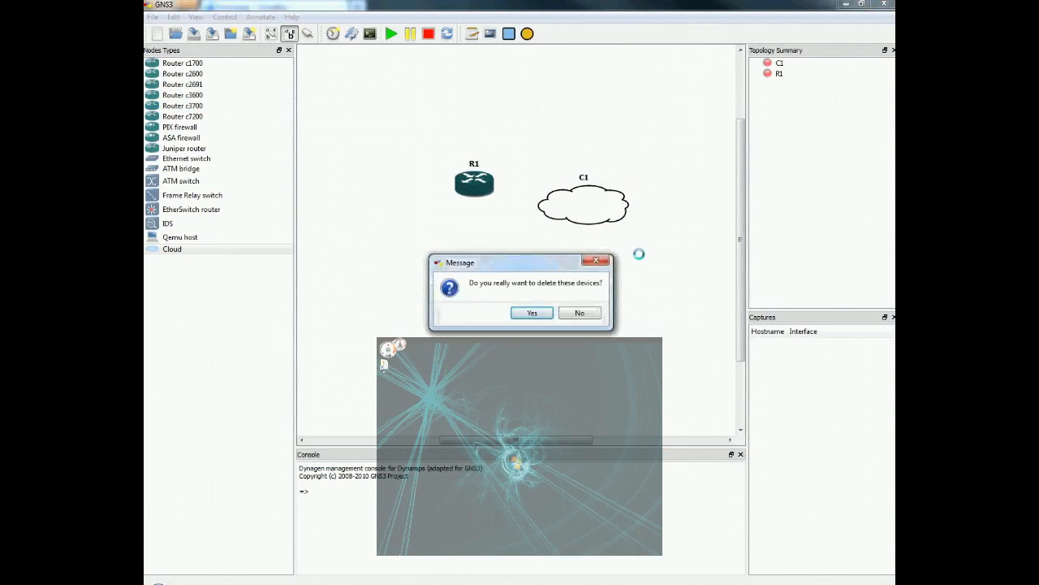
Confirm deletion of R1 and C1 with Yes
click(531, 313)
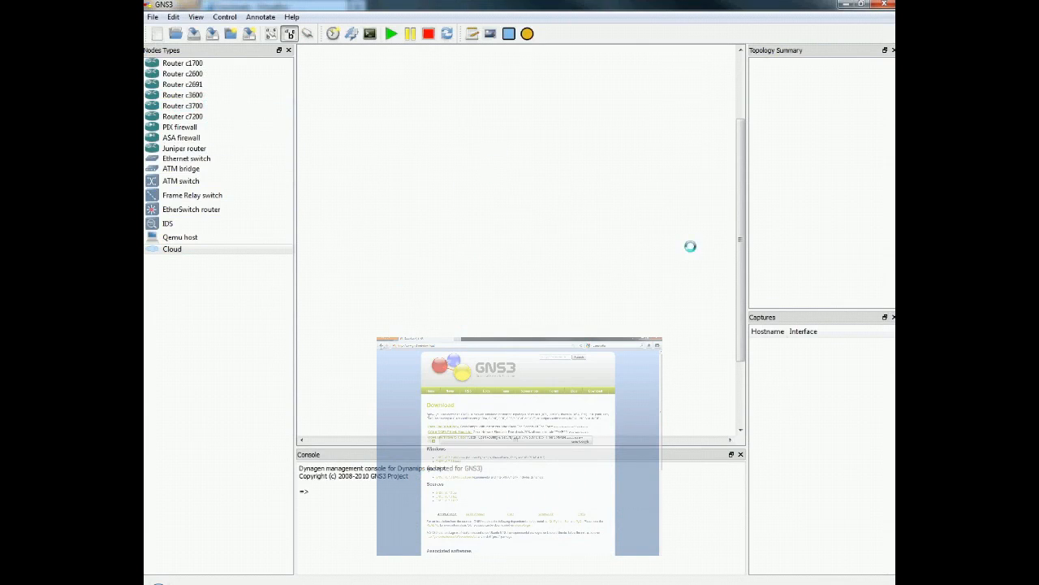
mouse_move(660, 229)
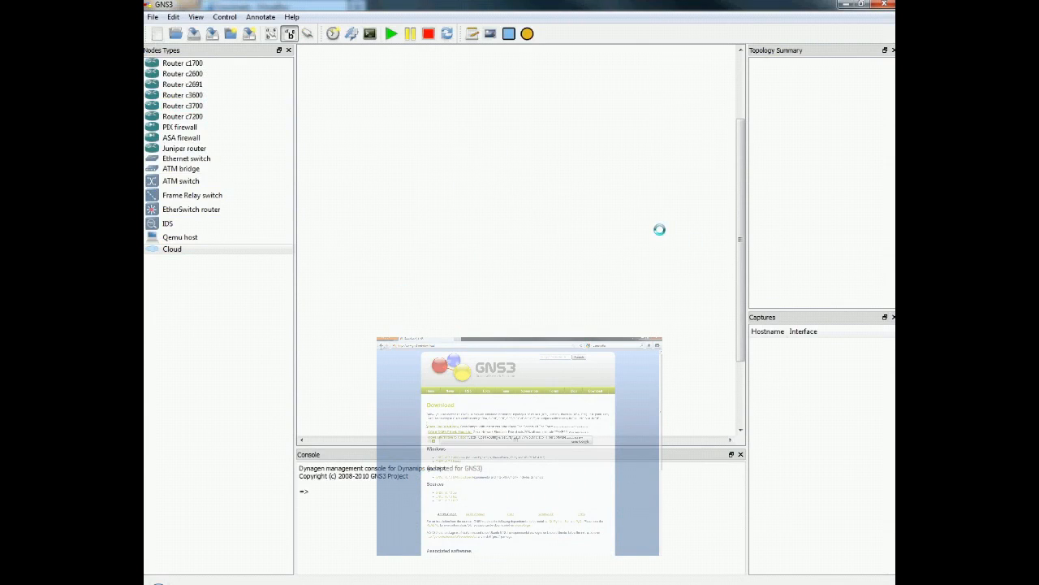